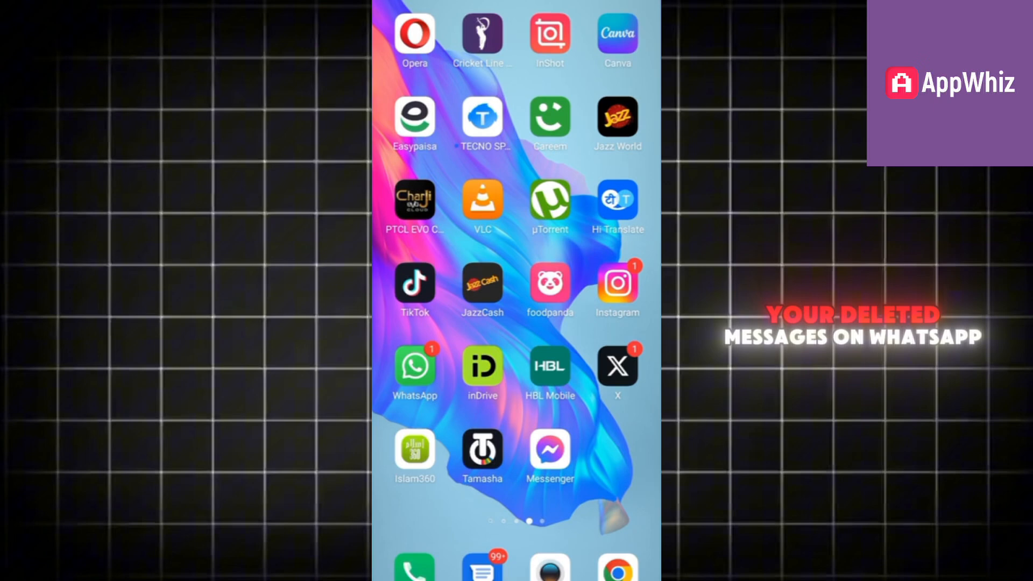
Launch the File Manager app from the home screen into its All files list
scroll(left, 3)
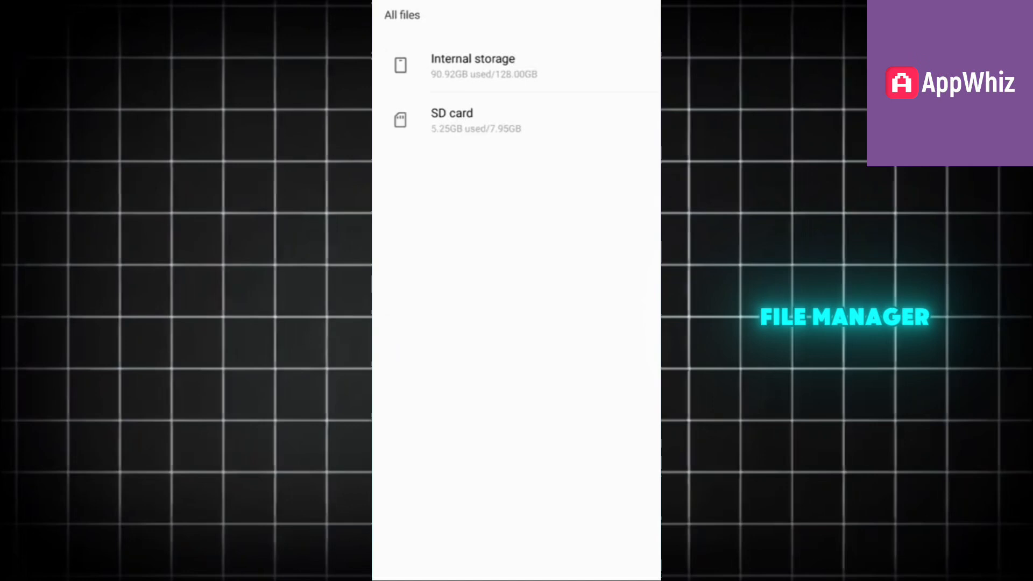
Navigate Internal storage > Android > media toward the com.whatsapp WhatsApp folder
click(472, 66)
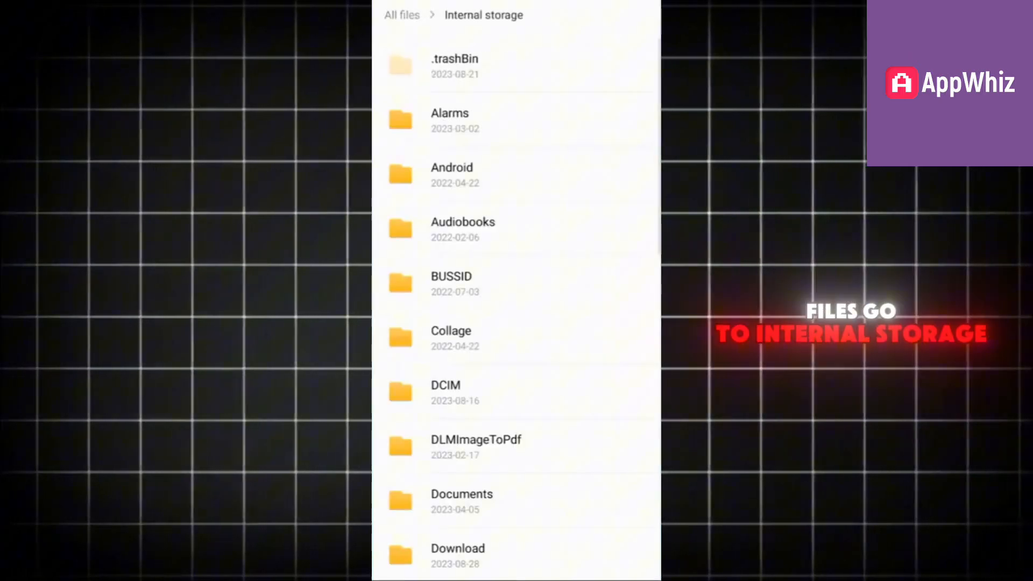
click(452, 174)
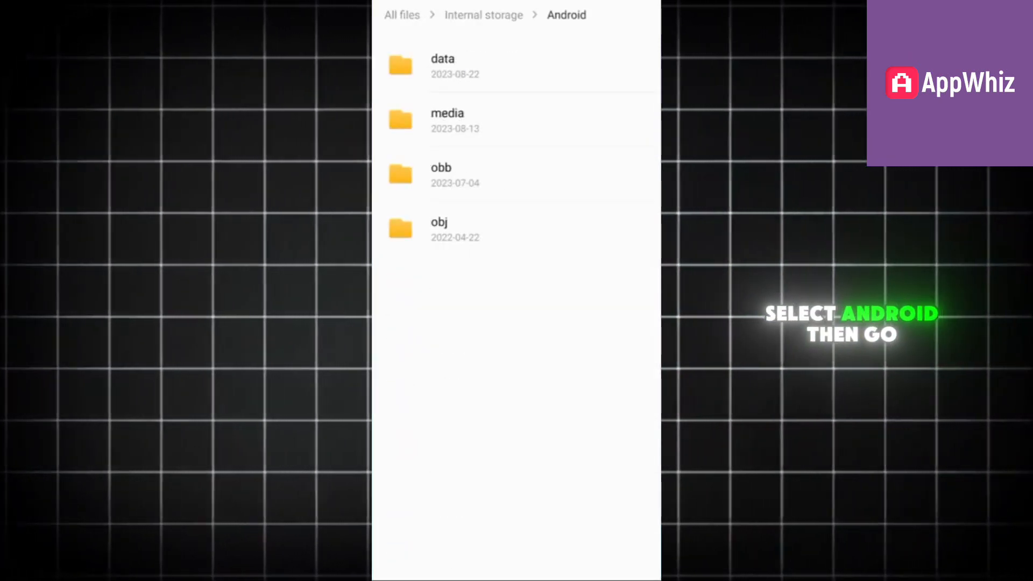
click(446, 119)
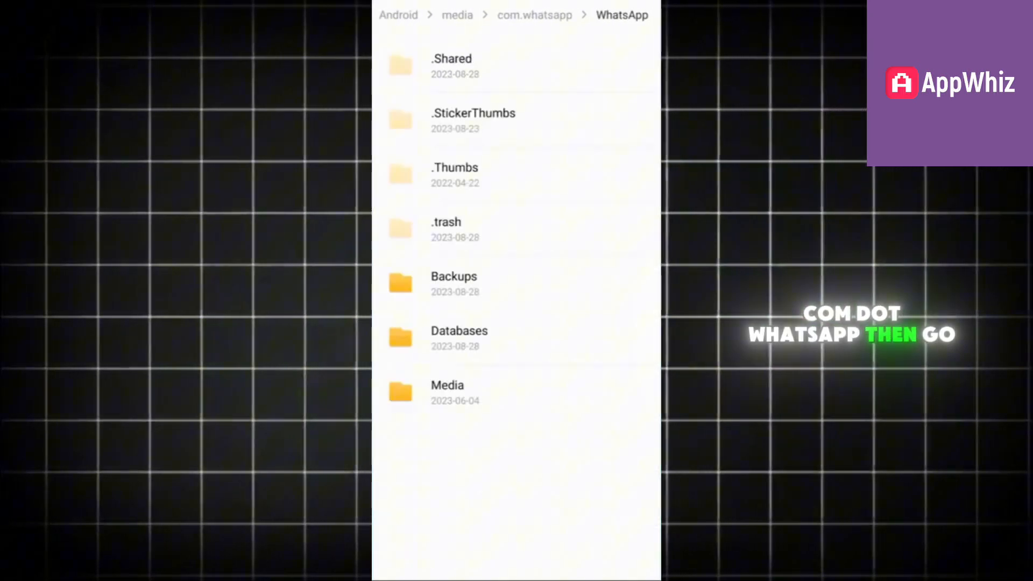
Copy all seven msgstore database files from the Databases folder
click(459, 330)
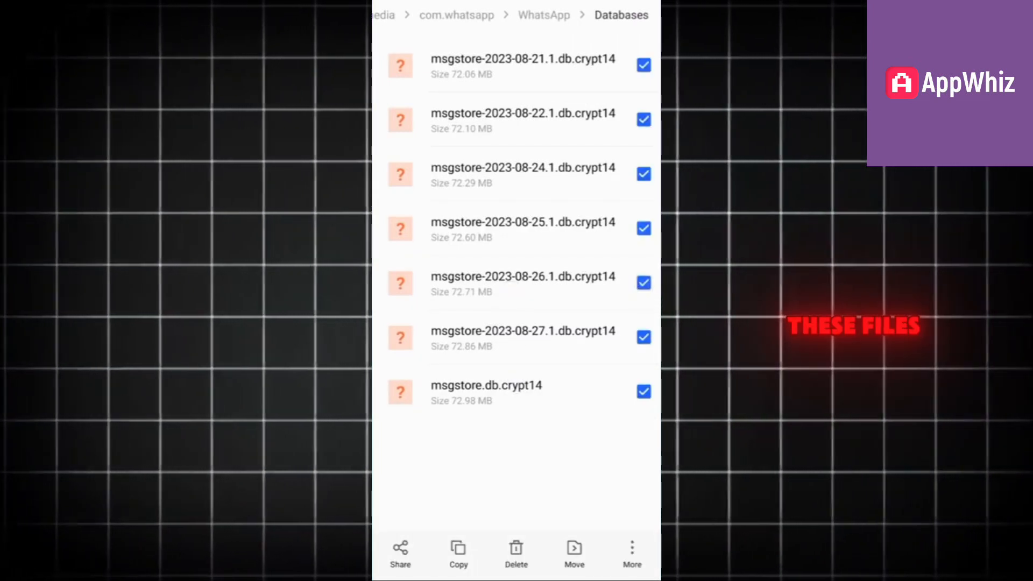
click(458, 553)
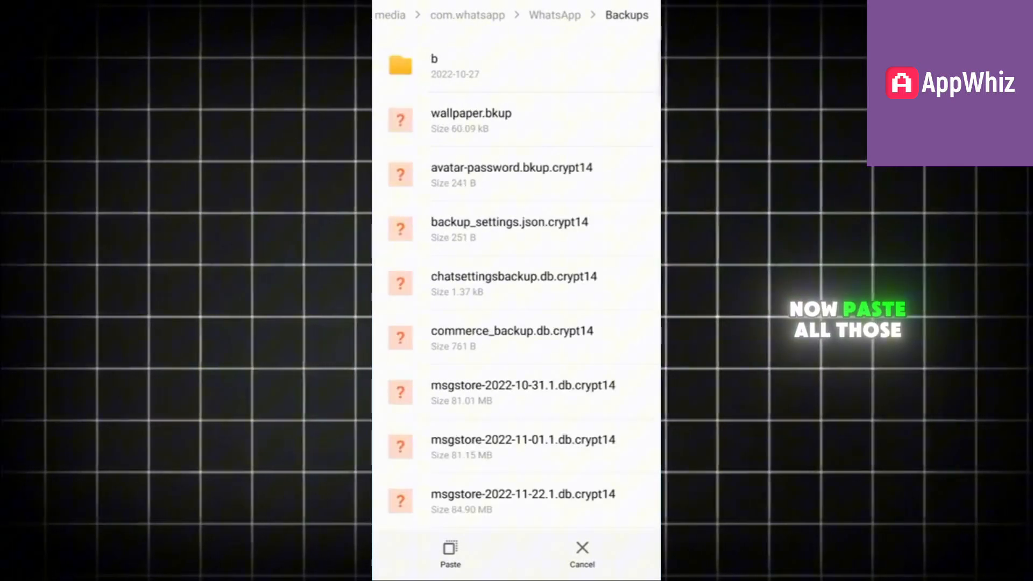
Paste the copied msgstore files into the WhatsApp Backups folder
click(450, 553)
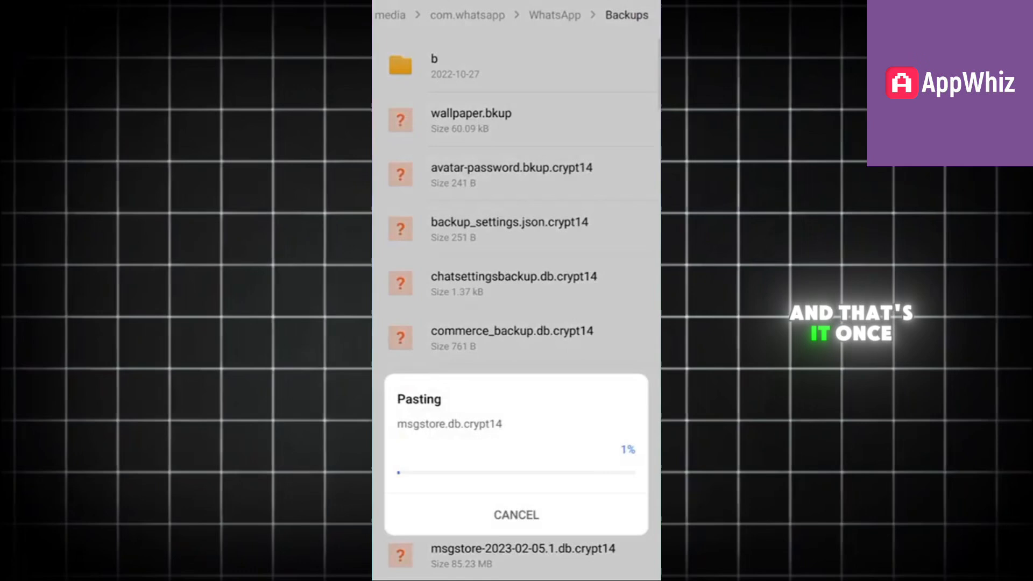